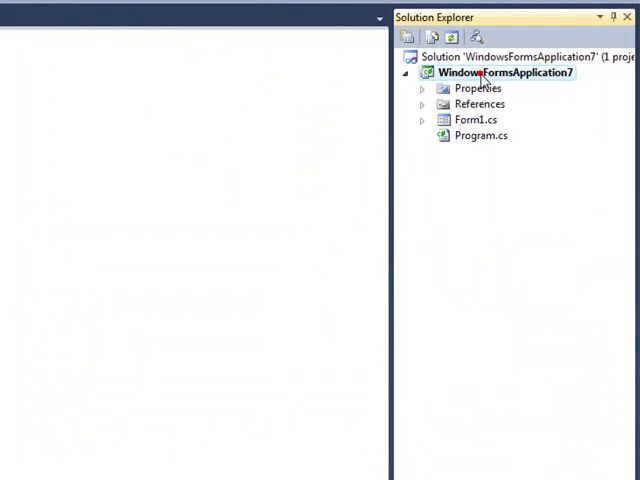
Open WindowsFormsApplication7's properties from Solution Explorer, landing on the Application settings
right_click(484, 72)
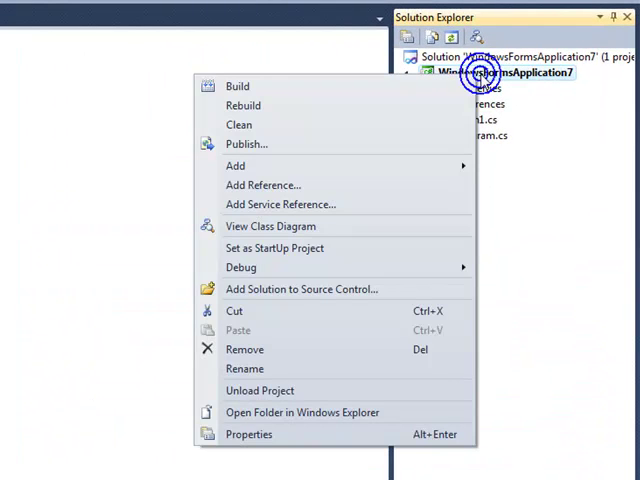
mouse_move(248, 434)
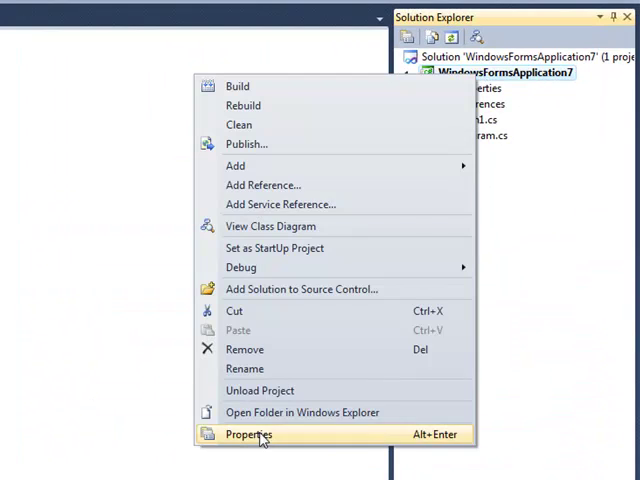
click(248, 434)
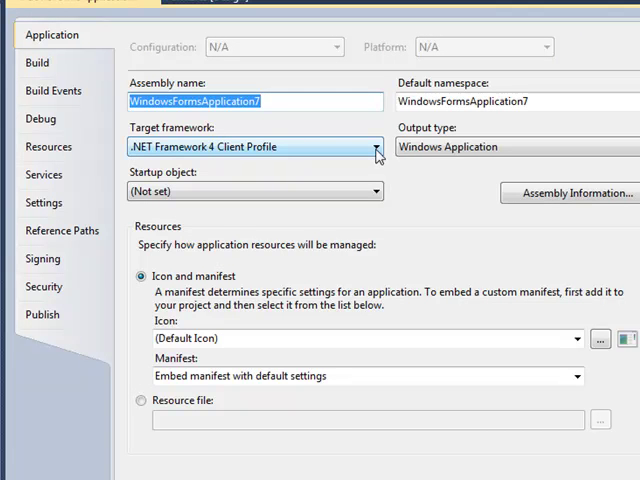
Change the target framework from .NET Framework 4 Client Profile to full .NET Framework 4
click(376, 148)
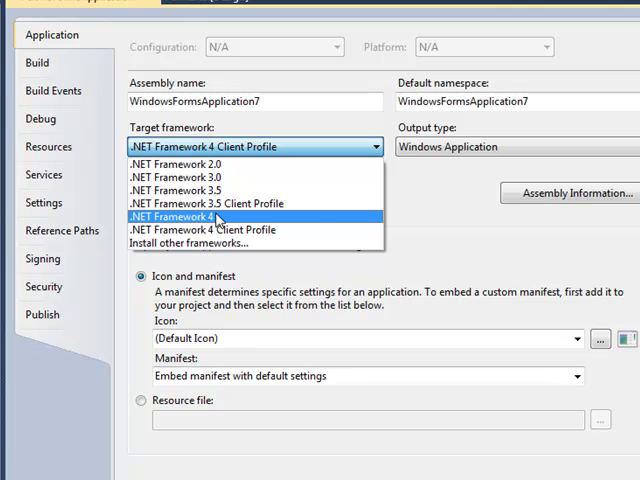
click(188, 216)
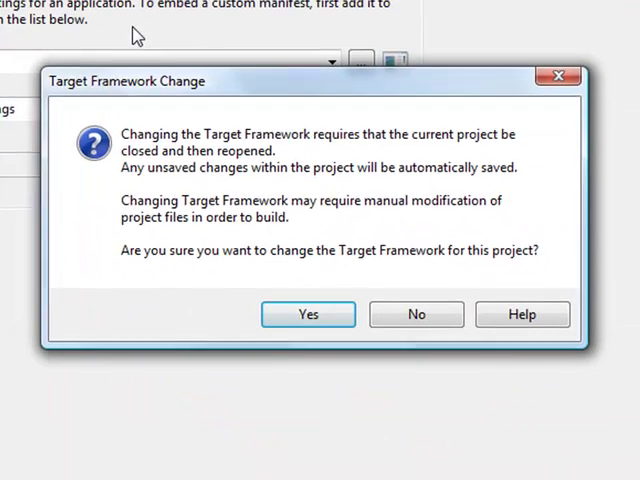
mouse_move(330, 264)
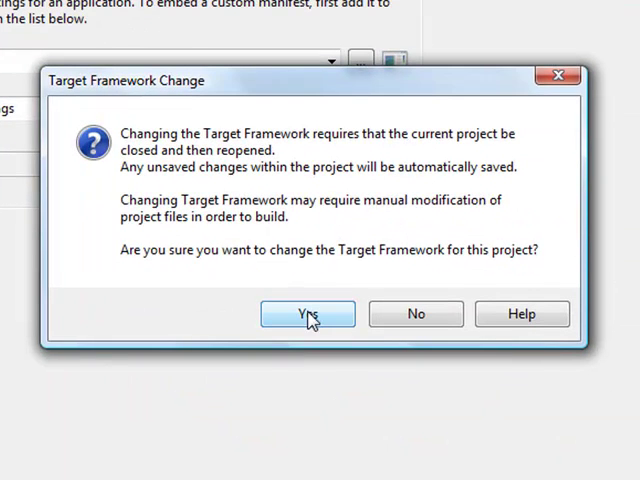
Confirm the target framework change so the project reopens with OPC Systems.NET controls available
click(308, 312)
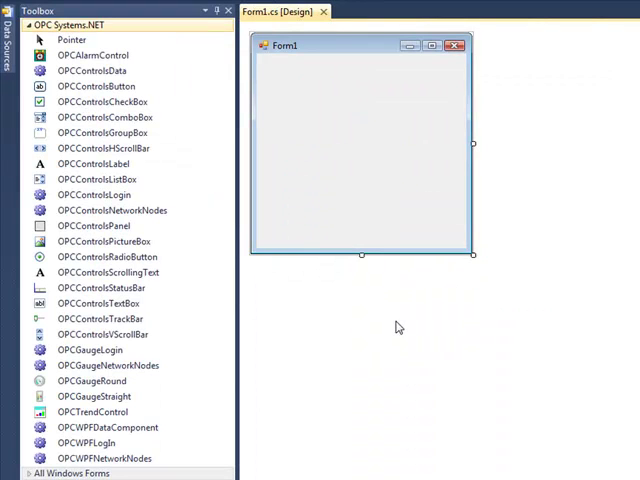
mouse_move(290, 350)
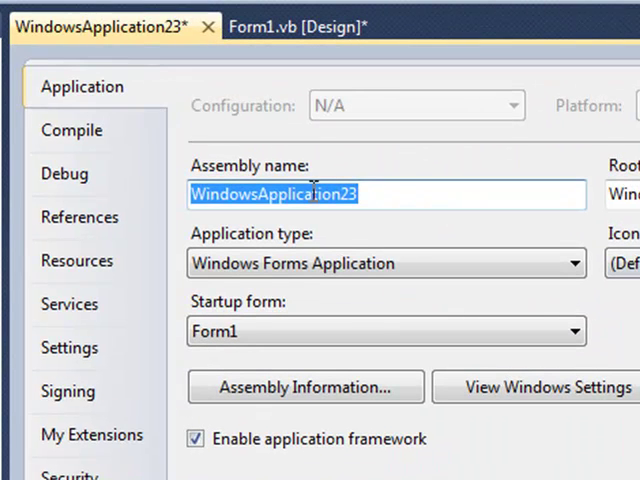
Open the VB project's Compile settings and its Advanced Compiler Settings showing .NET Framework 4 Client Profile
click(72, 130)
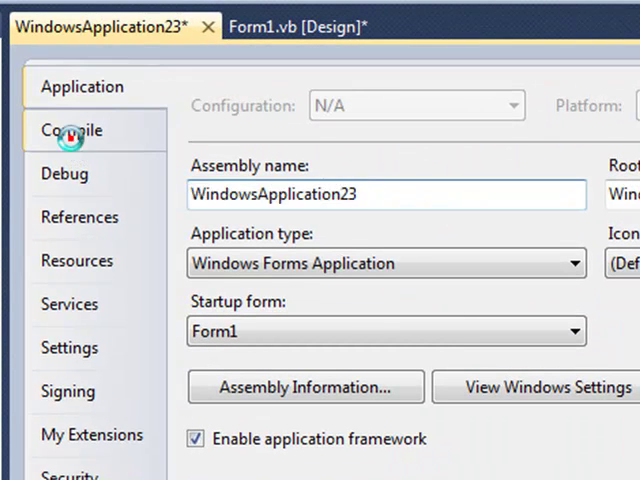
click(72, 130)
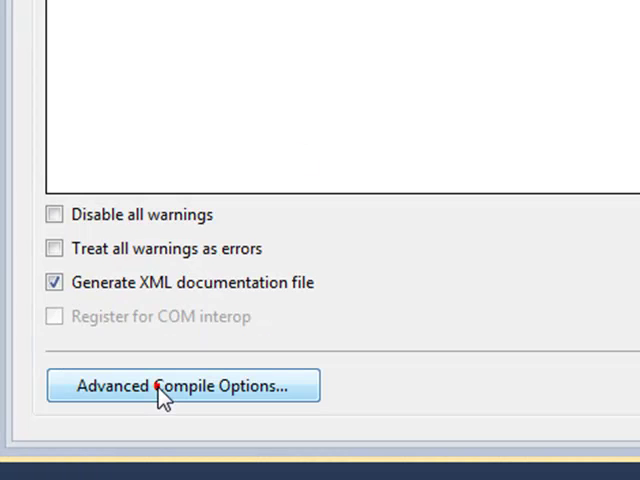
click(184, 384)
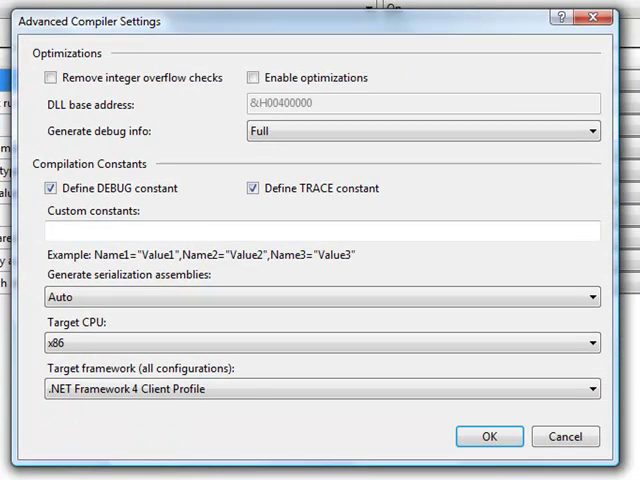